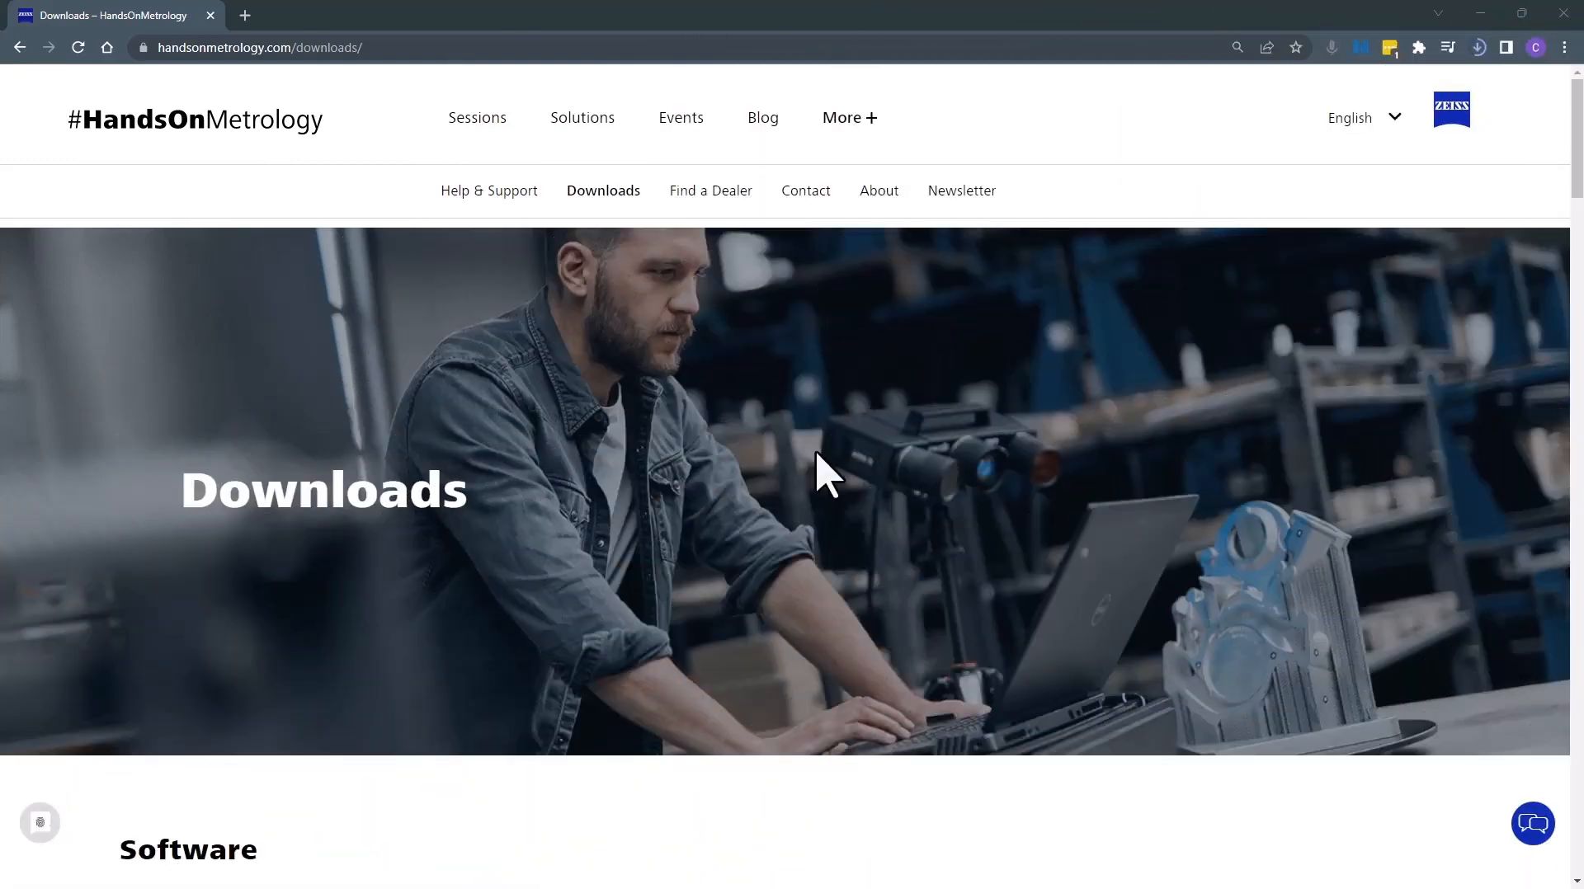
Scroll the Downloads page to the Software section with GOM Inspect's Get it now button.
scroll("down", 3)
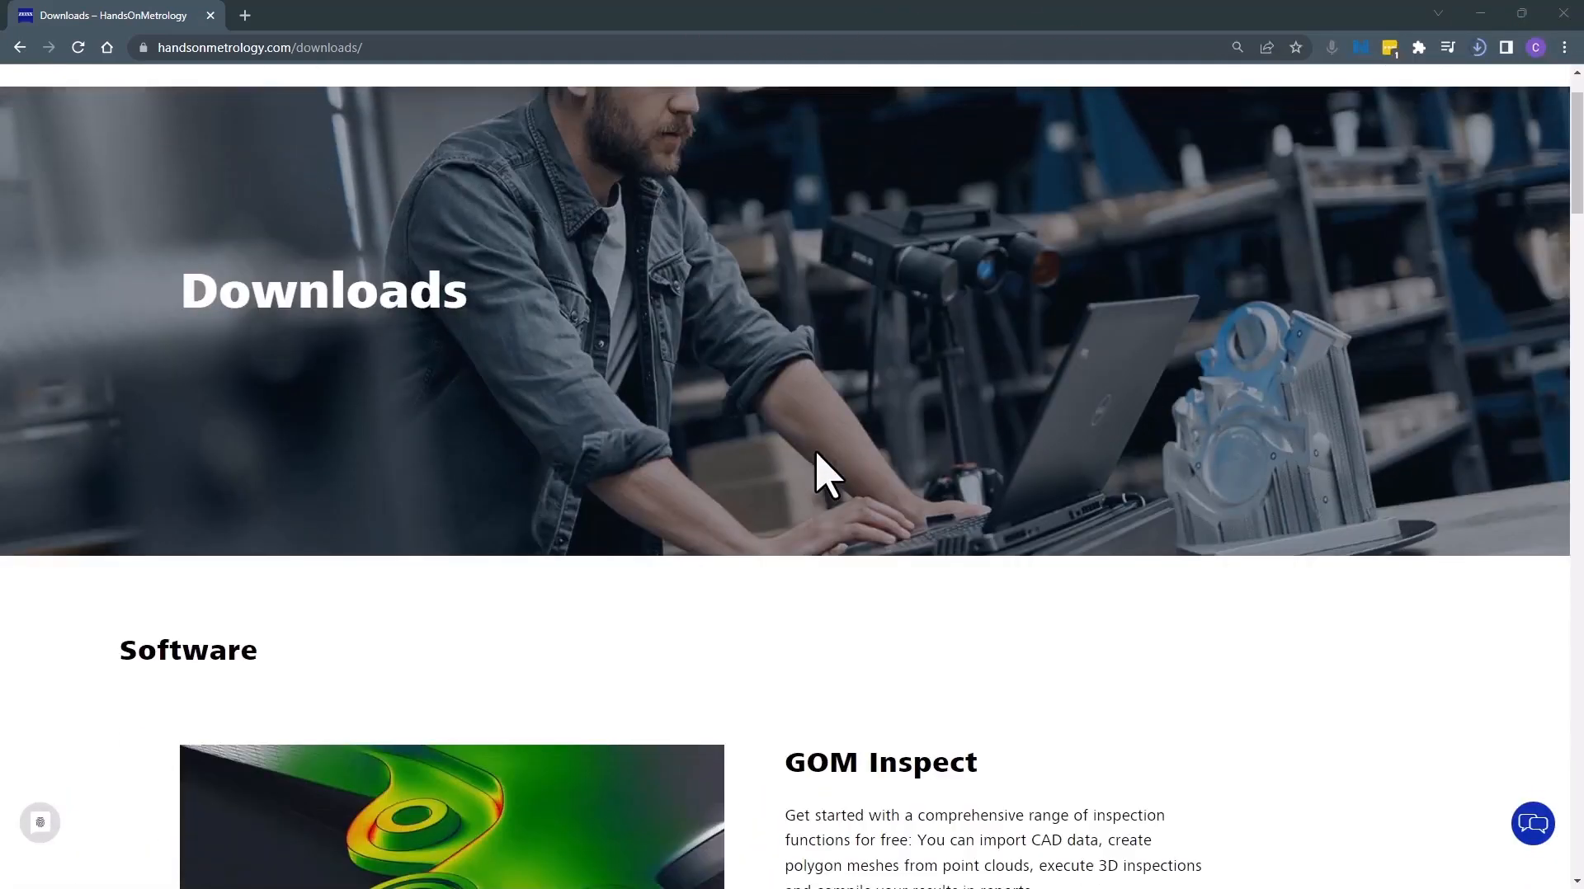
scroll("down", 3)
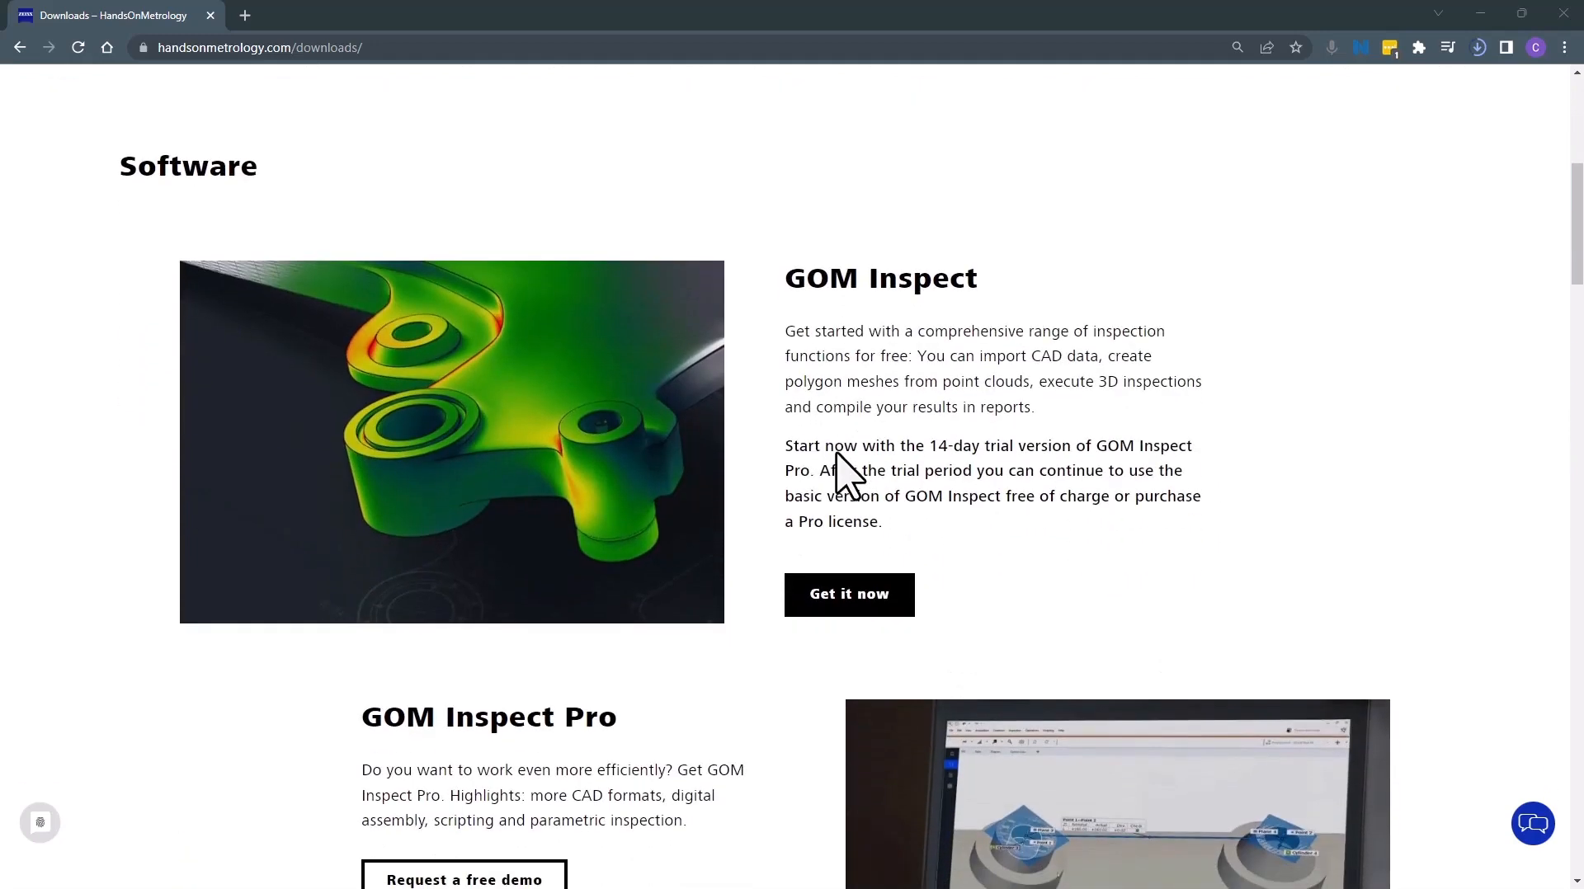
scroll("down", 3)
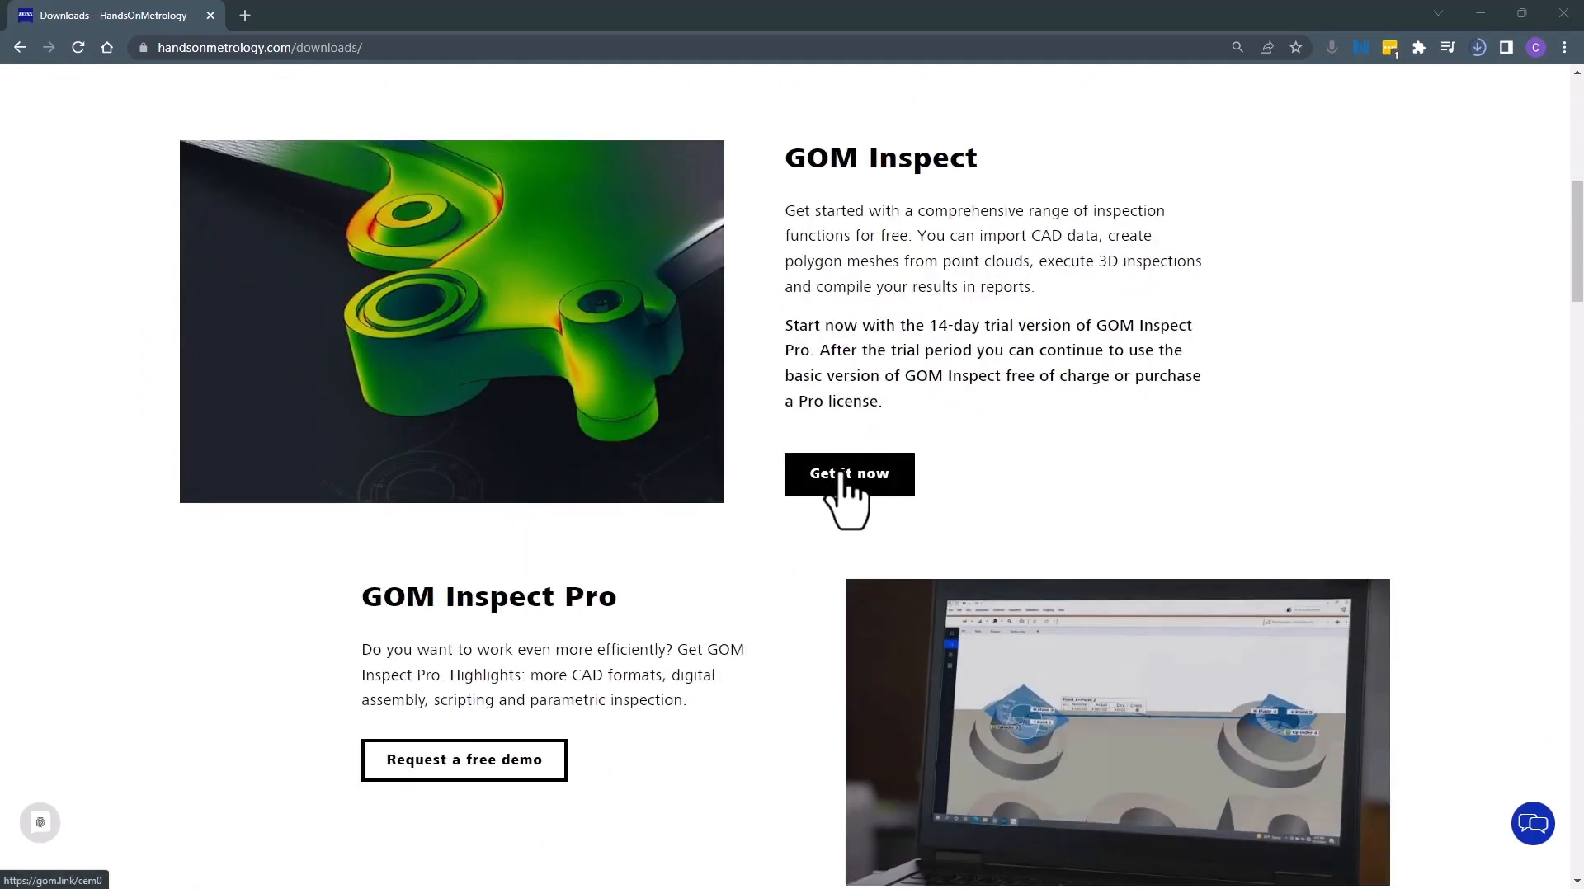
Start the ZEISS Quality Suite trial download of GOM-Software-Installer-2022_Service_Pack_3.exe, dismissing the notice.
left_click(848, 473)
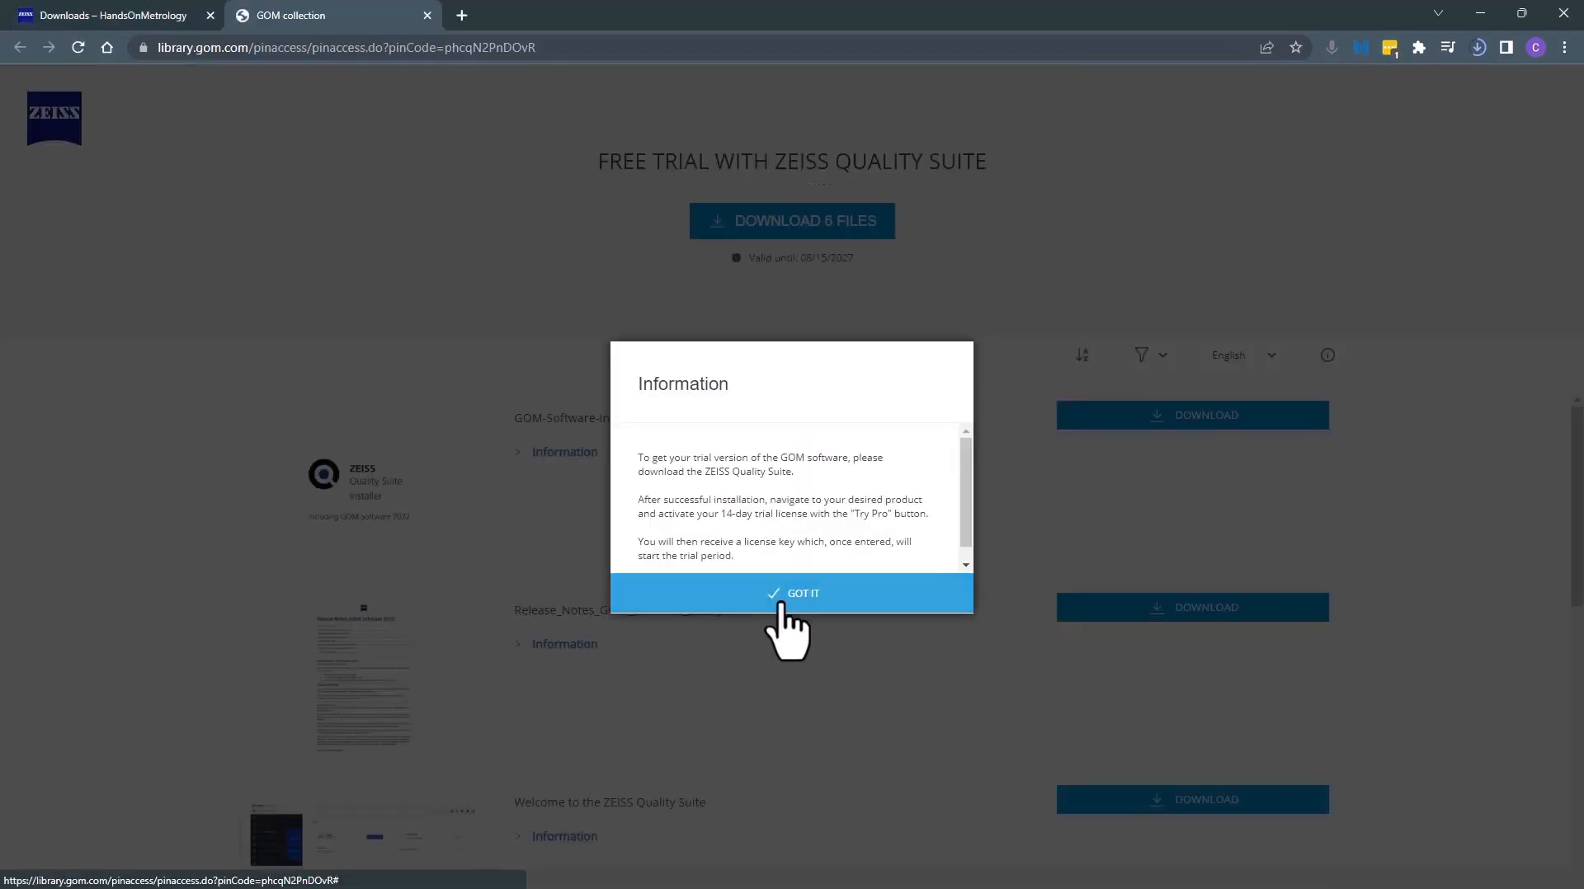
left_click(792, 594)
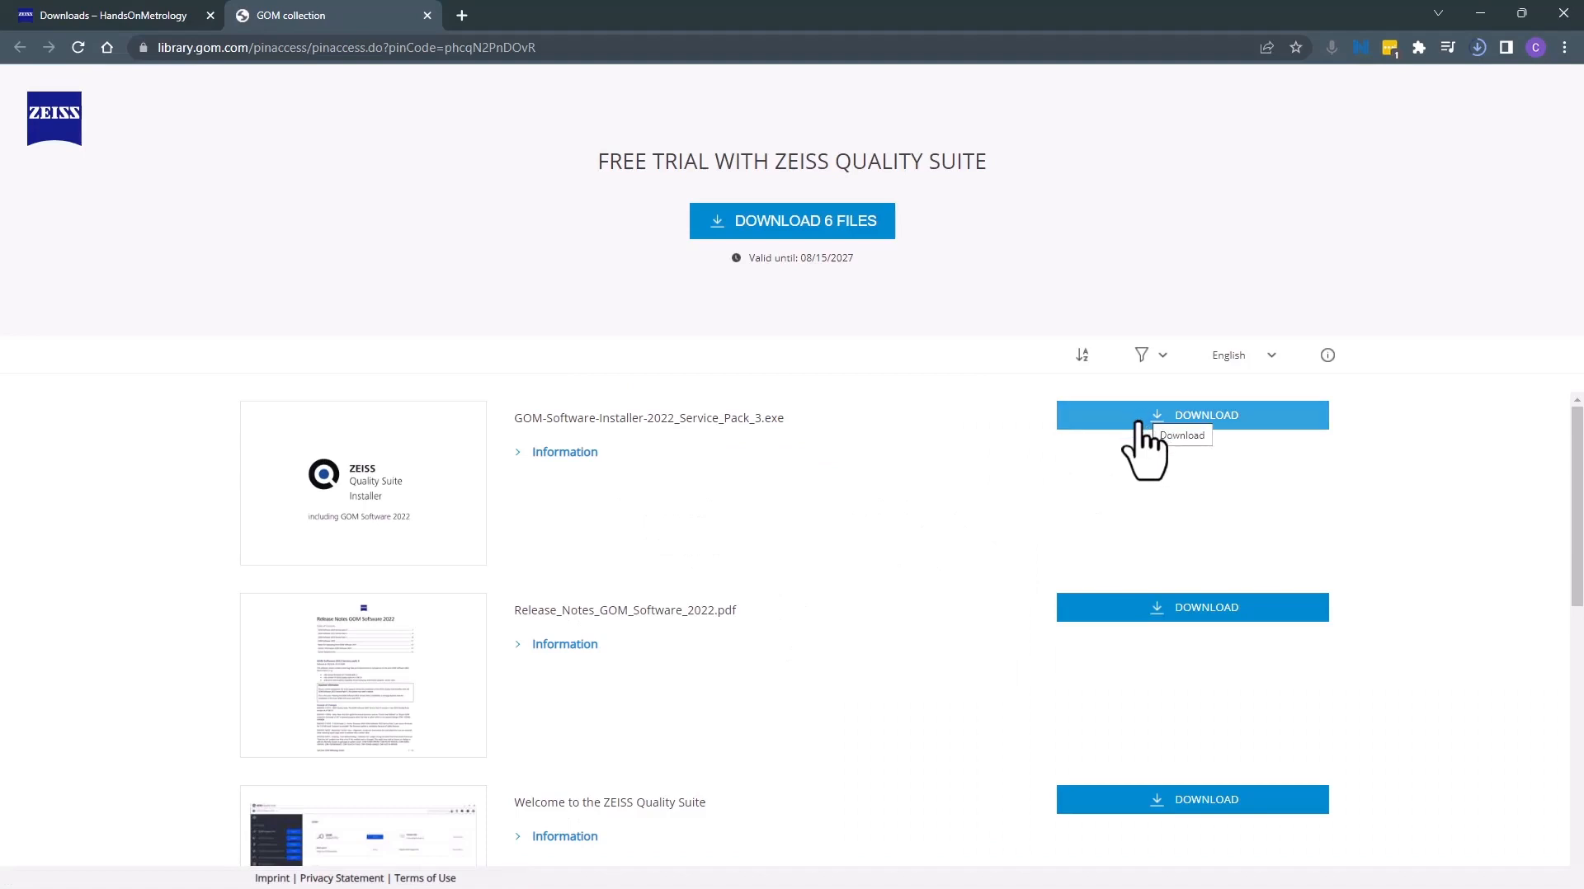
left_click(1191, 414)
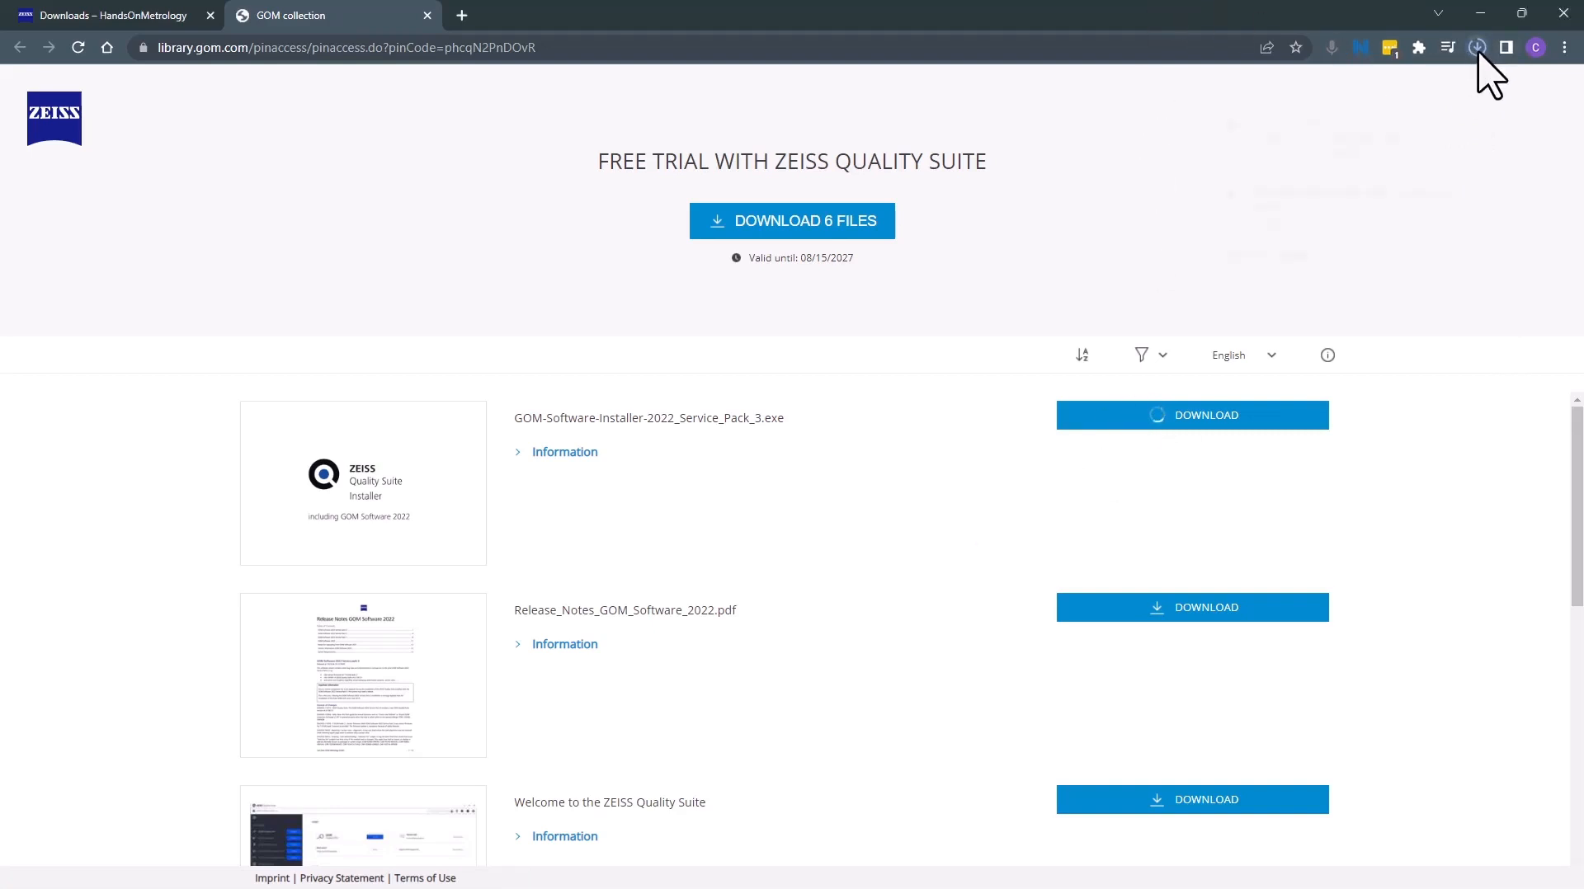
Launch the completed GOM Software 2022 installer from Chrome's recent downloads.
left_click(1475, 48)
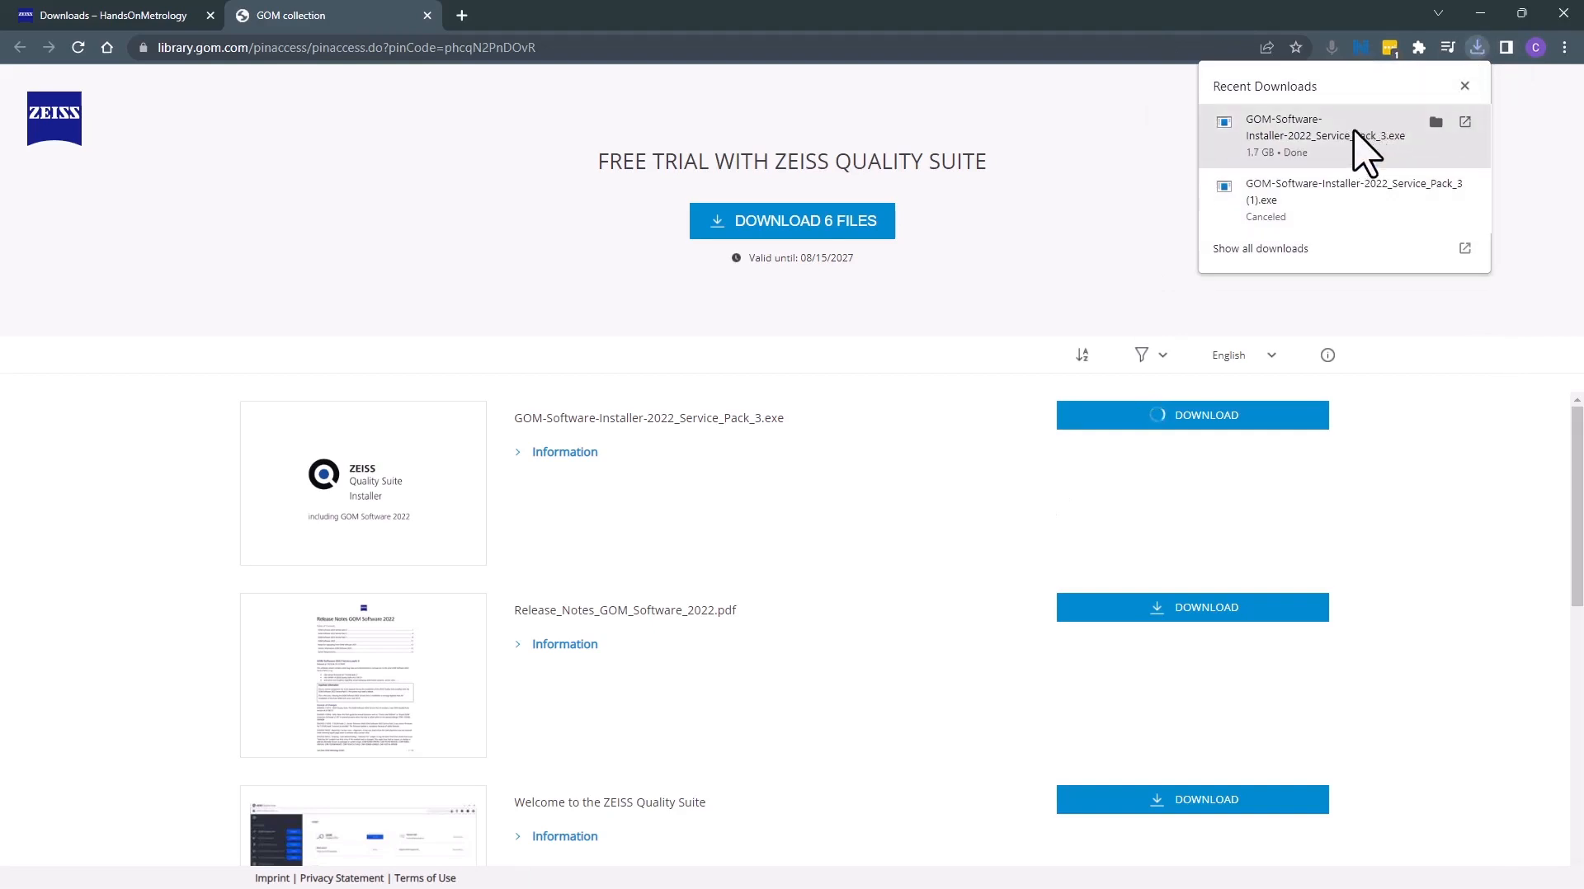
left_click(1368, 152)
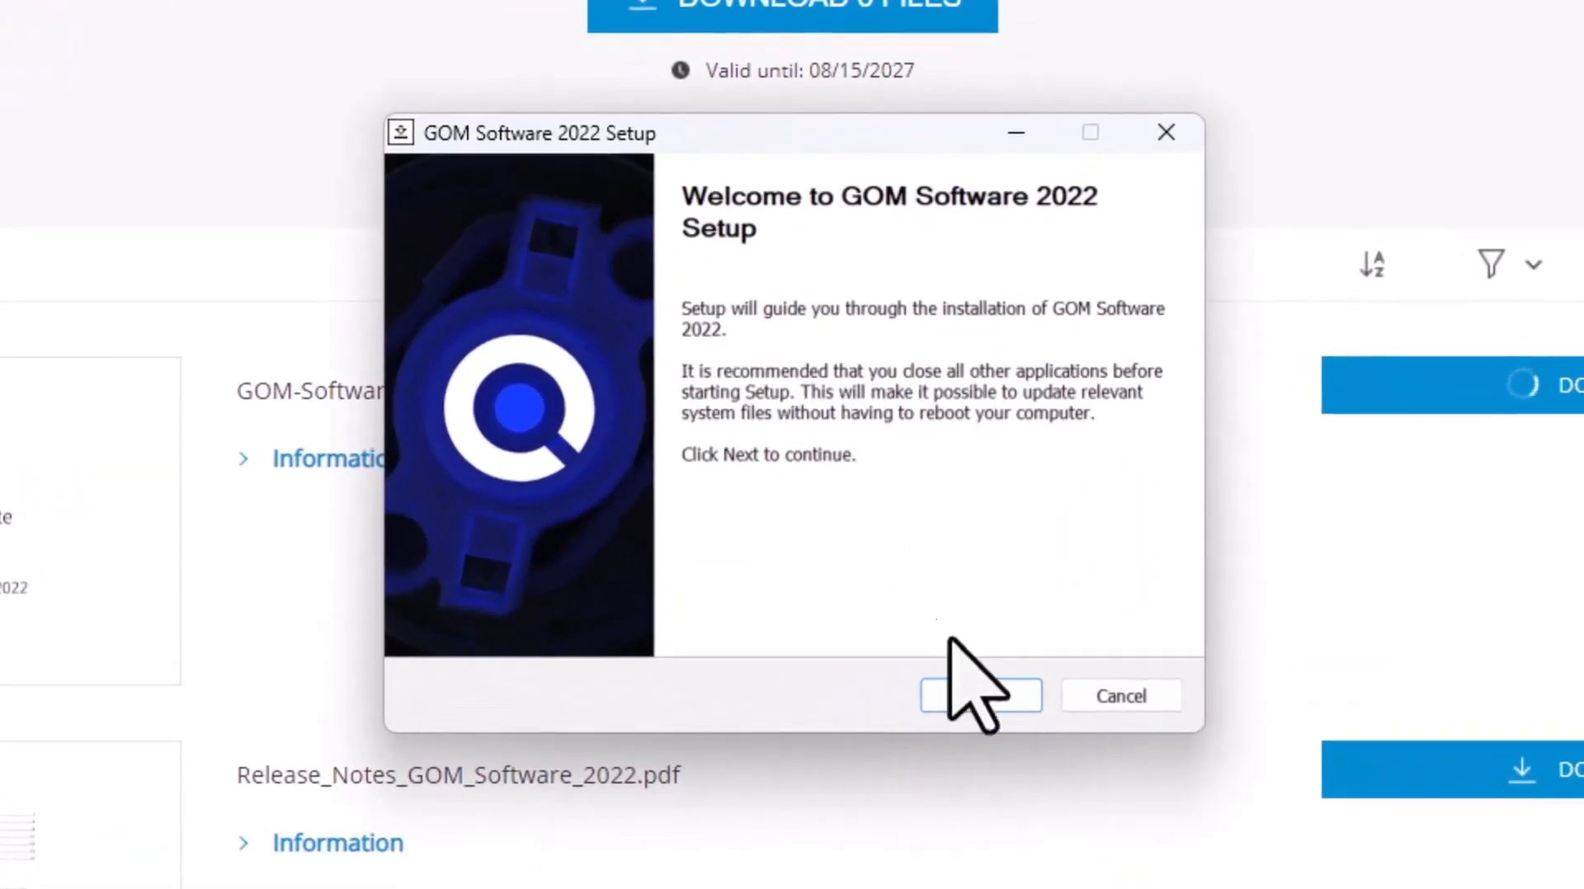
Install ZEISS Quality Suite with the default components, file associations and desktop shortcut.
left_click(978, 695)
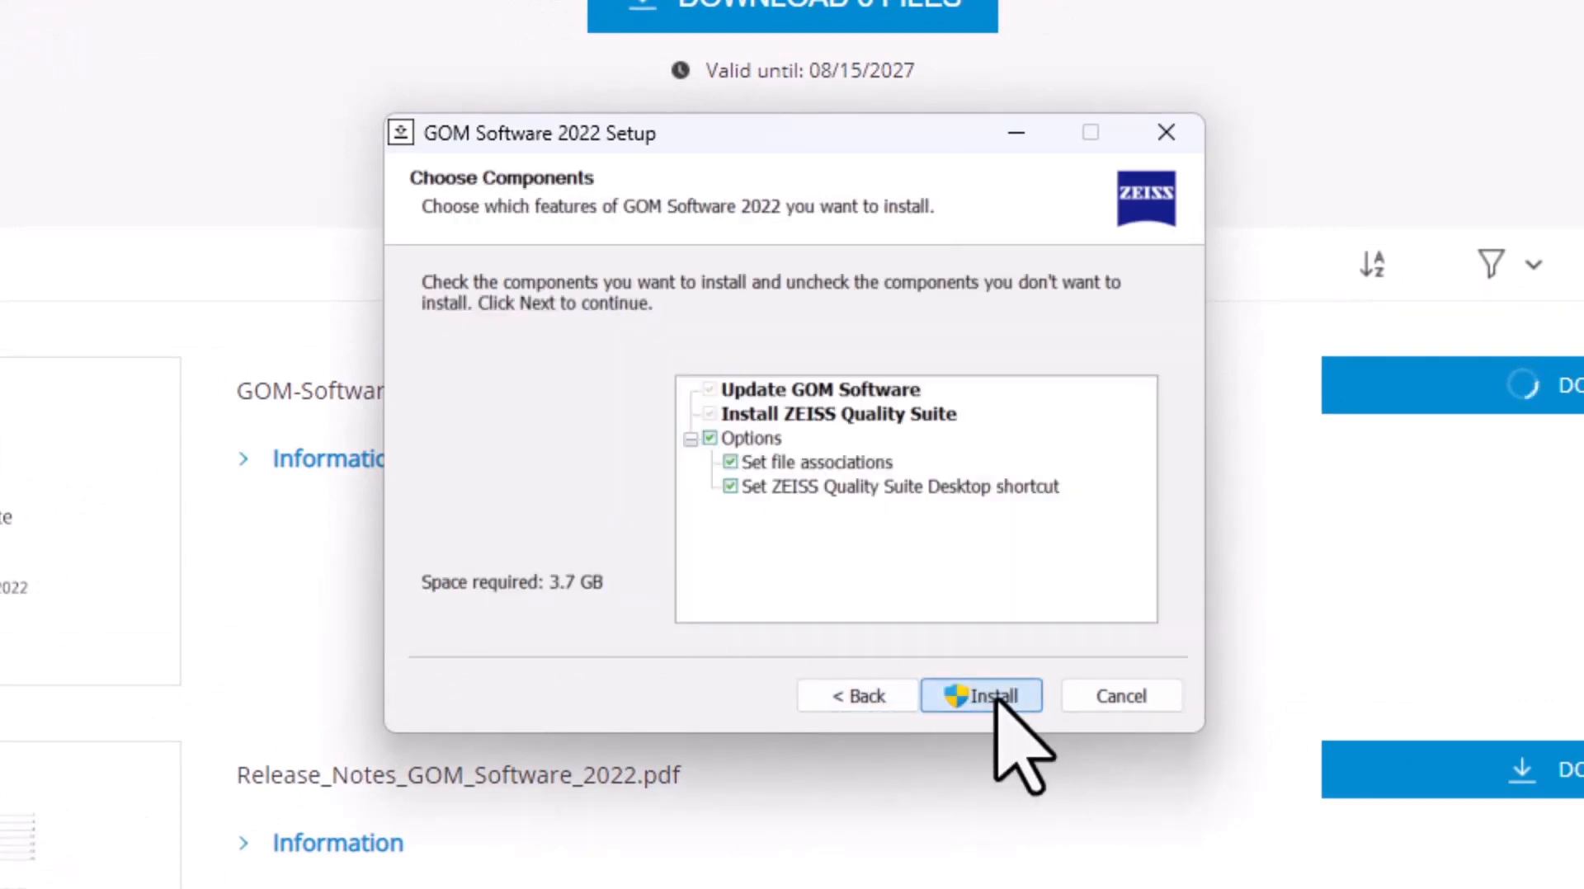
left_click(978, 695)
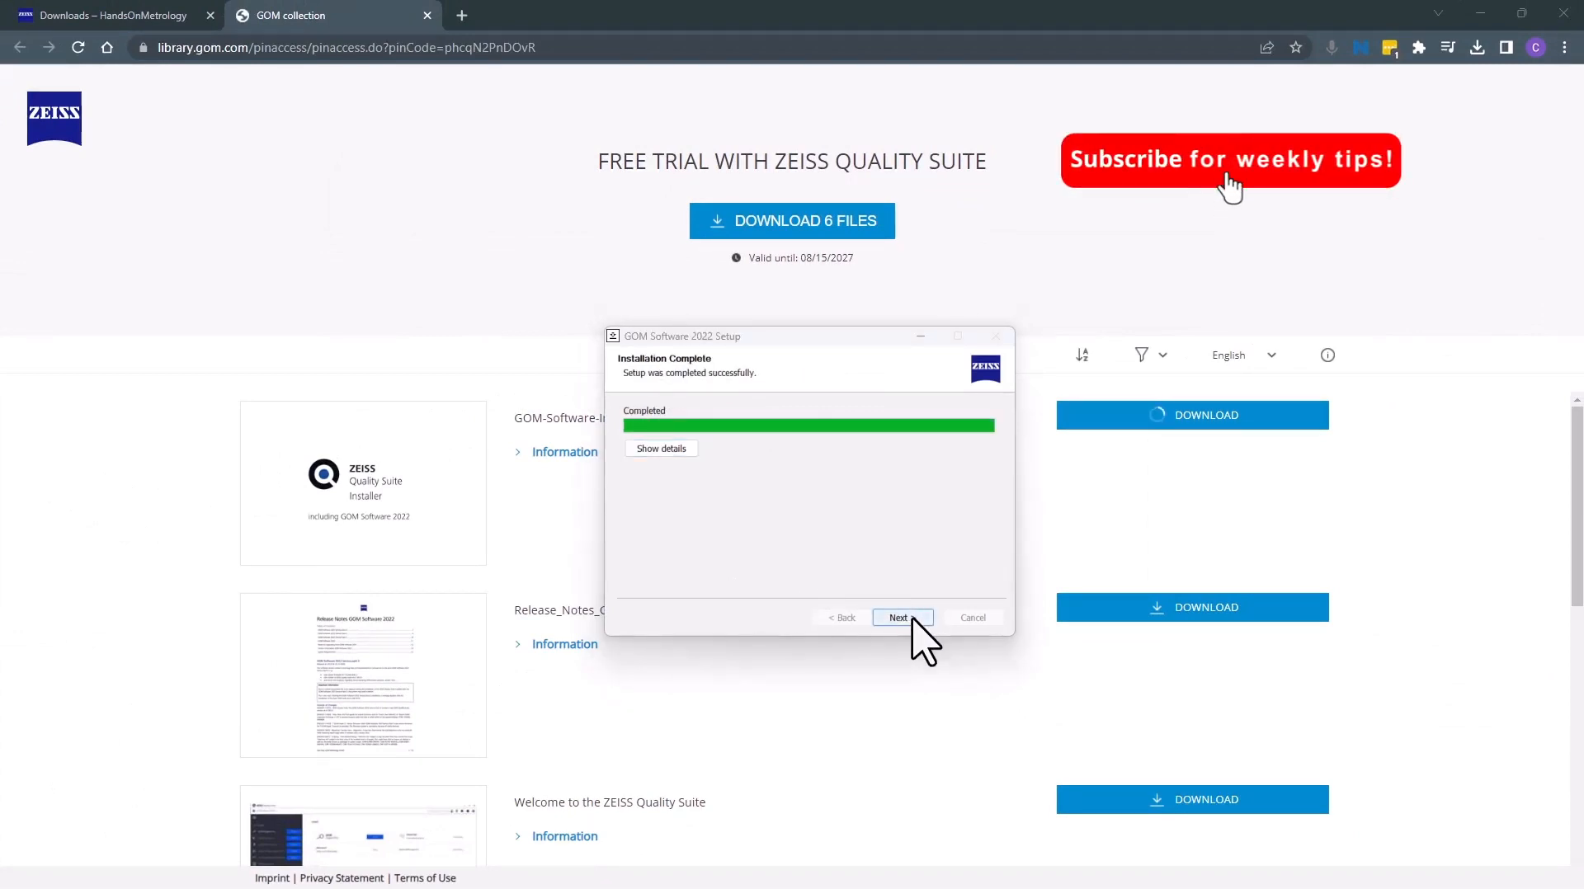
Confirm installation and finish the GOM Software 2022 Setup wizard.
left_click(898, 617)
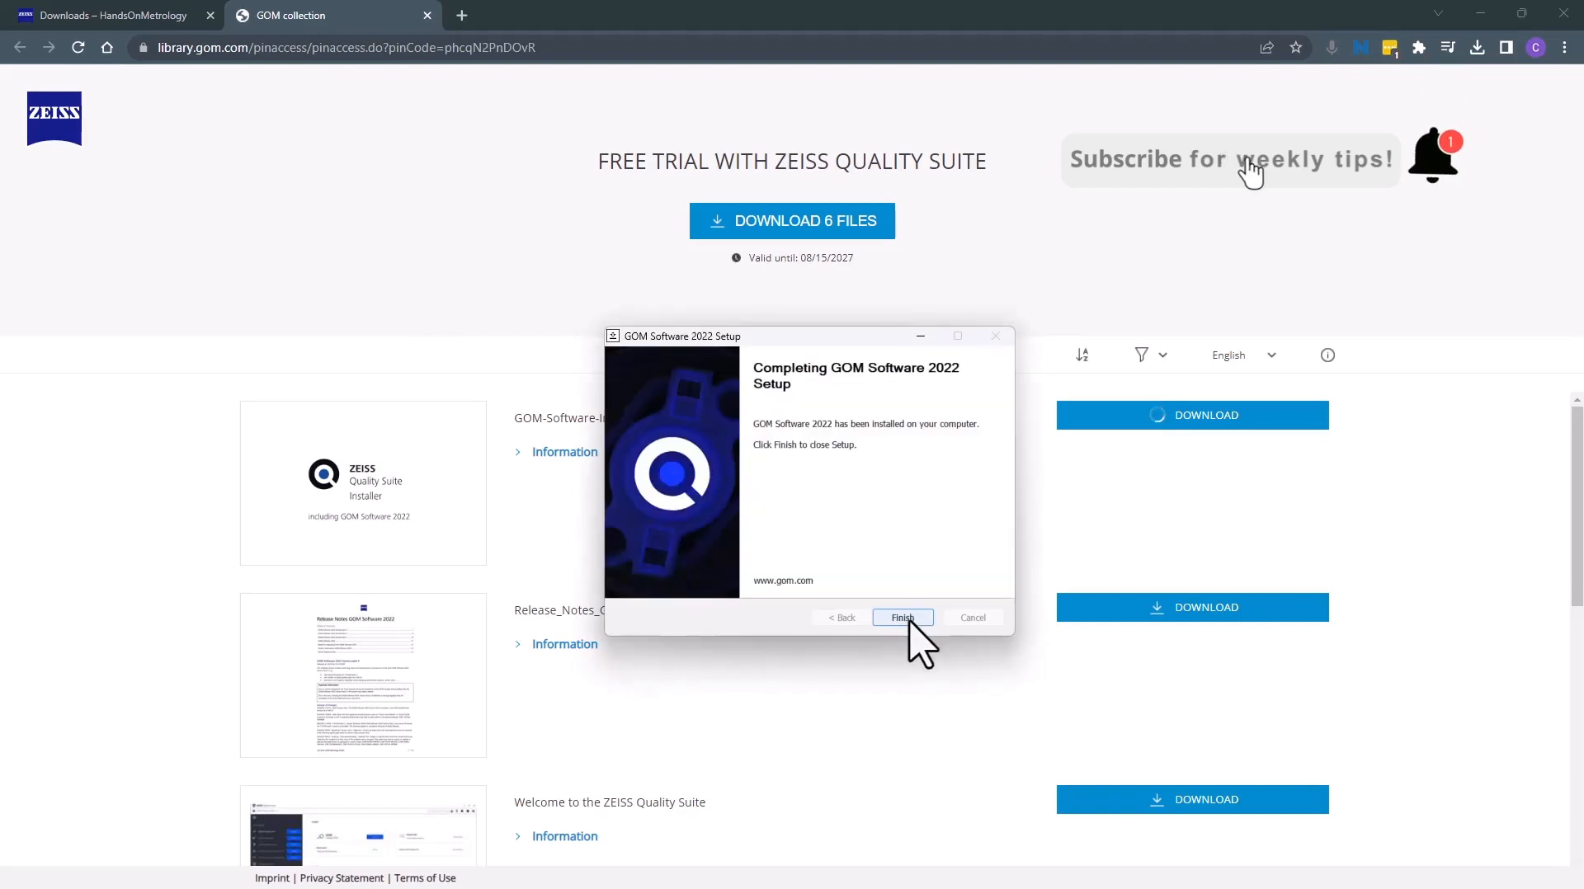
left_click(901, 617)
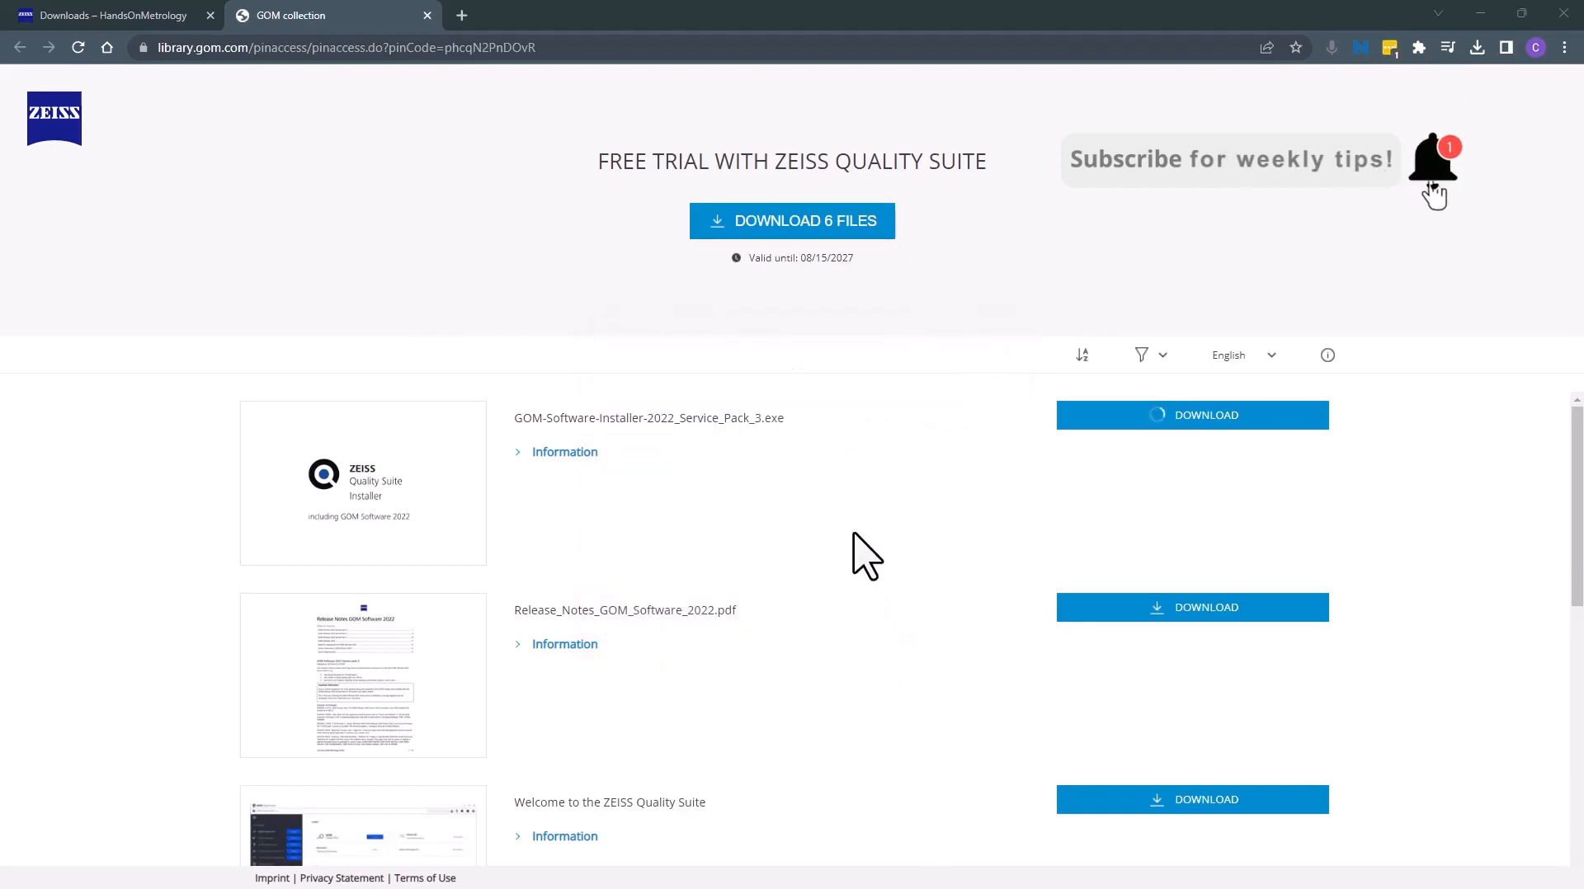